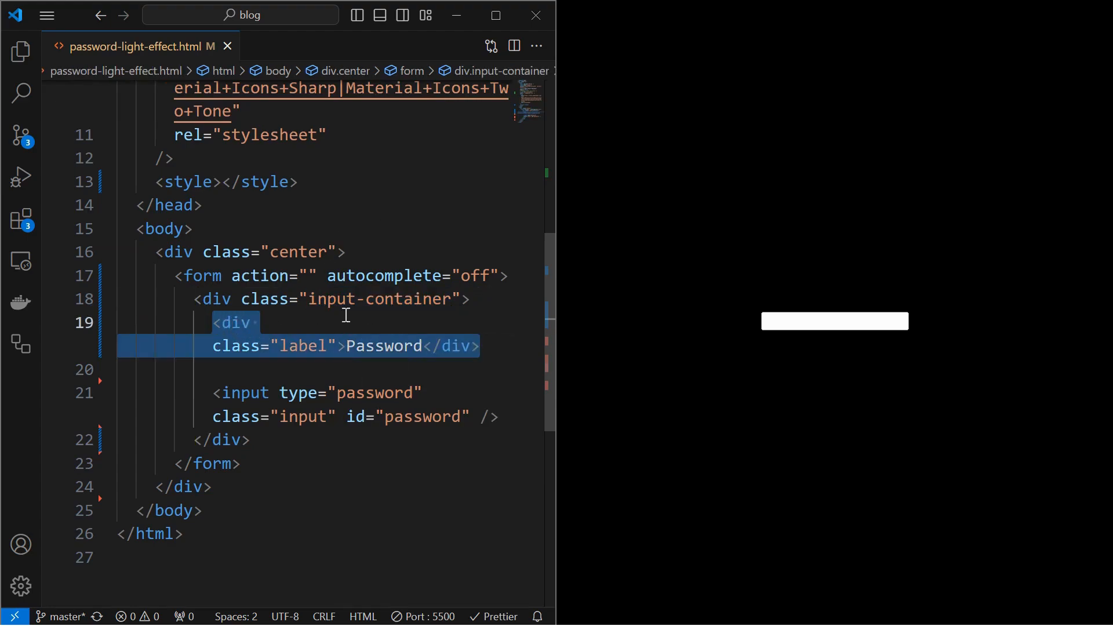
- Write an .input-container rule with width: 350px and position: relative in the style block
{"action": "left_click", "coordinate": [499, 417]}
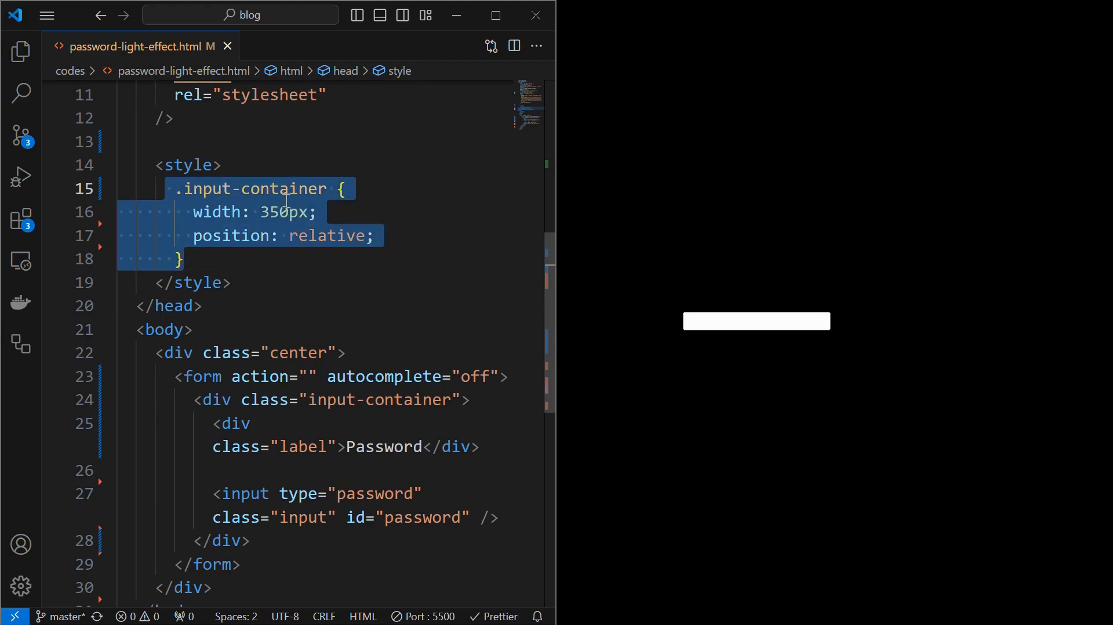
- Add the .input rule with padding-right 50px, transparent background, no outline and a dashed white border
{"action": "left_click", "coordinate": [320, 211]}
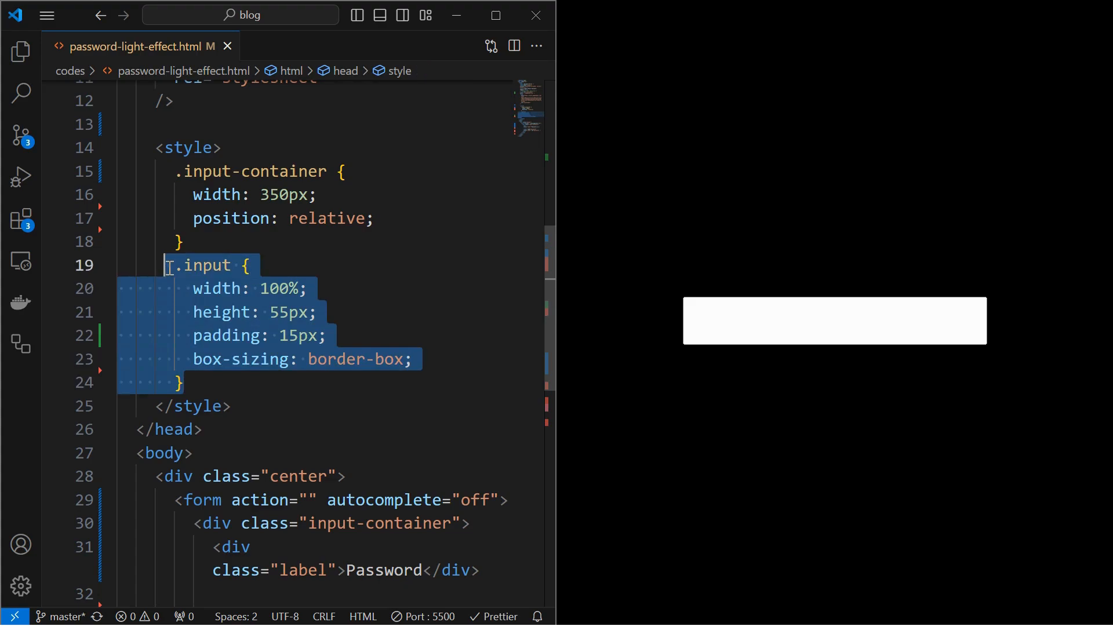
{"action": "left_click", "coordinate": [318, 312]}
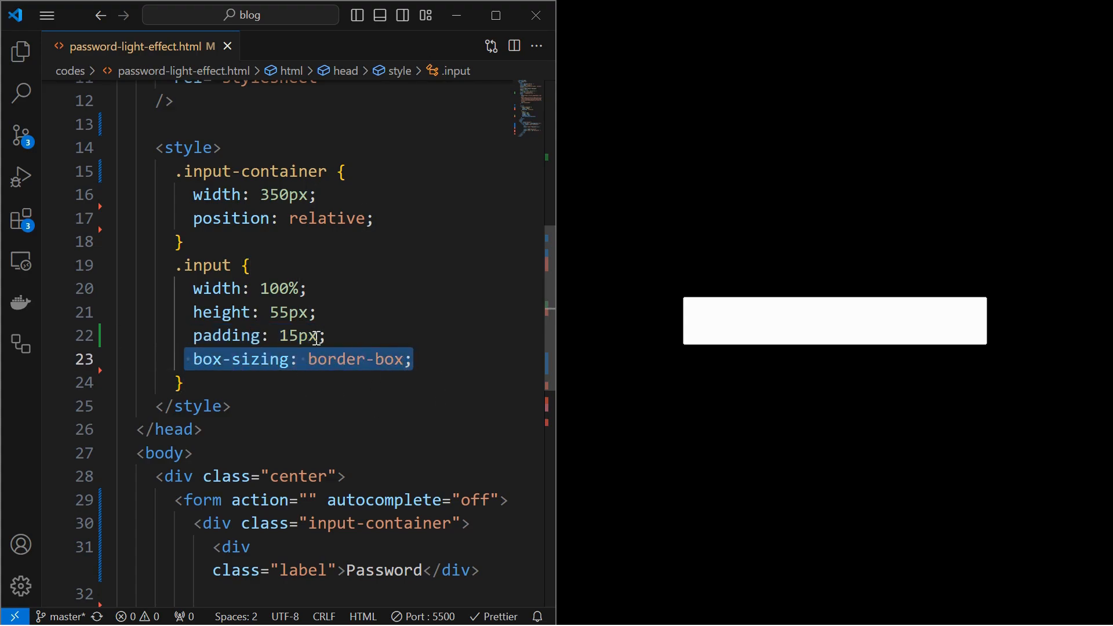
{"action": "type", "text": "padding-right: 50px;"}
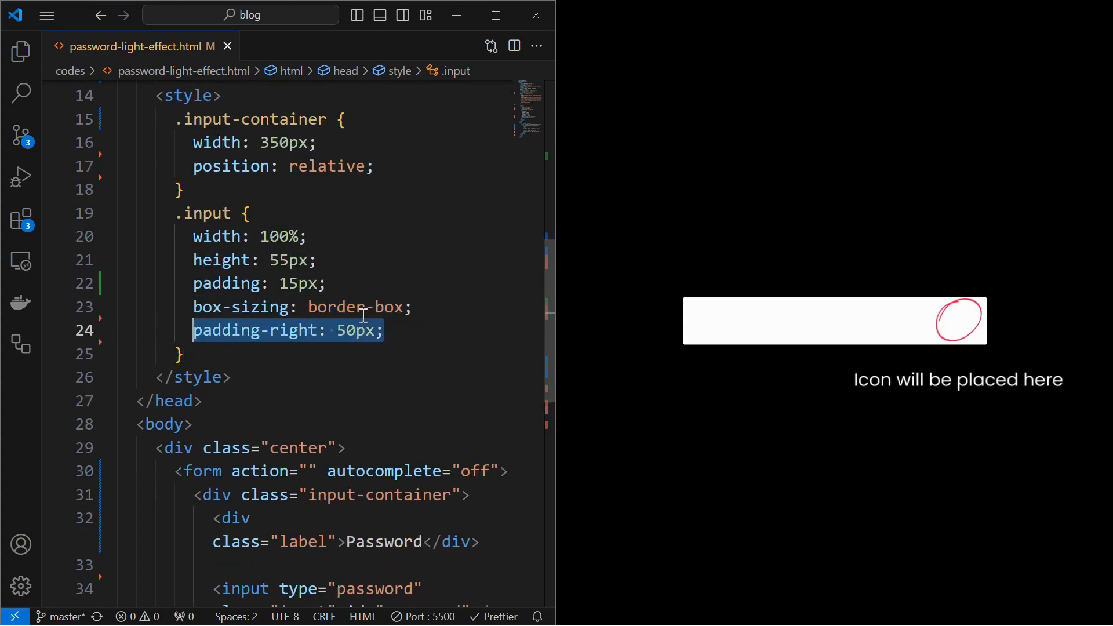
{"action": "mouse_move", "coordinate": [952, 335]}
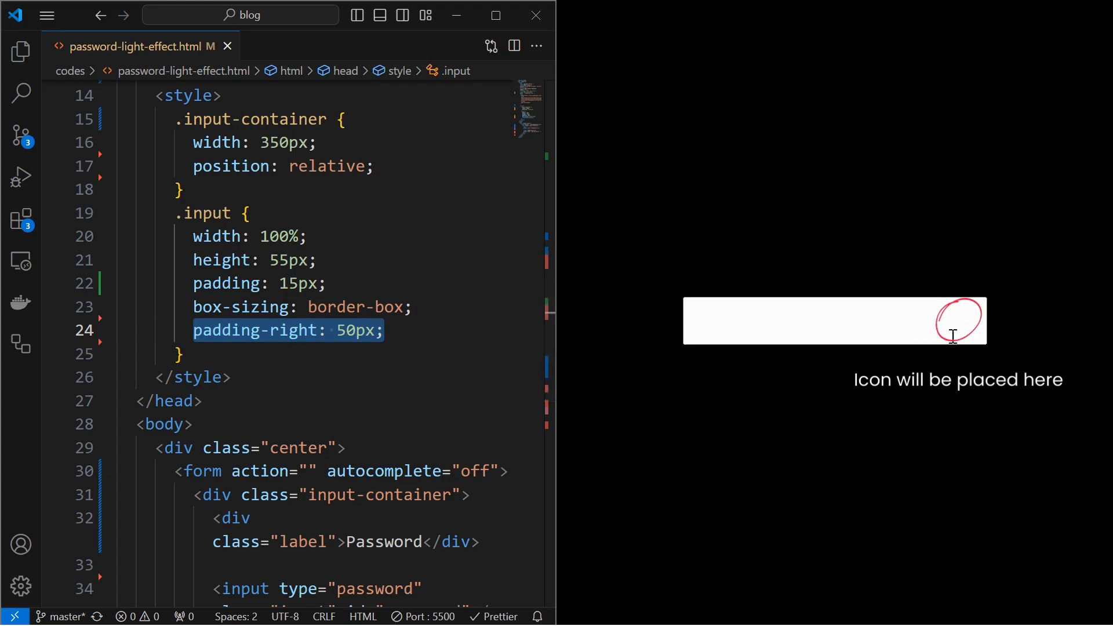
{"action": "type", "text": "background: transparent;"}
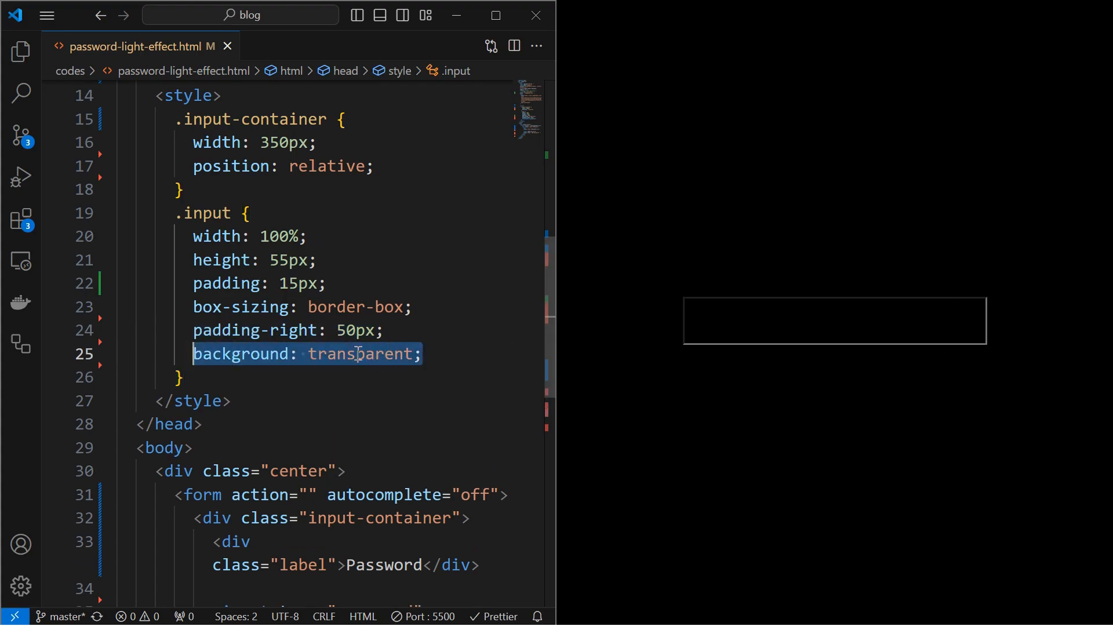
{"action": "type", "text": "outline: none;"}
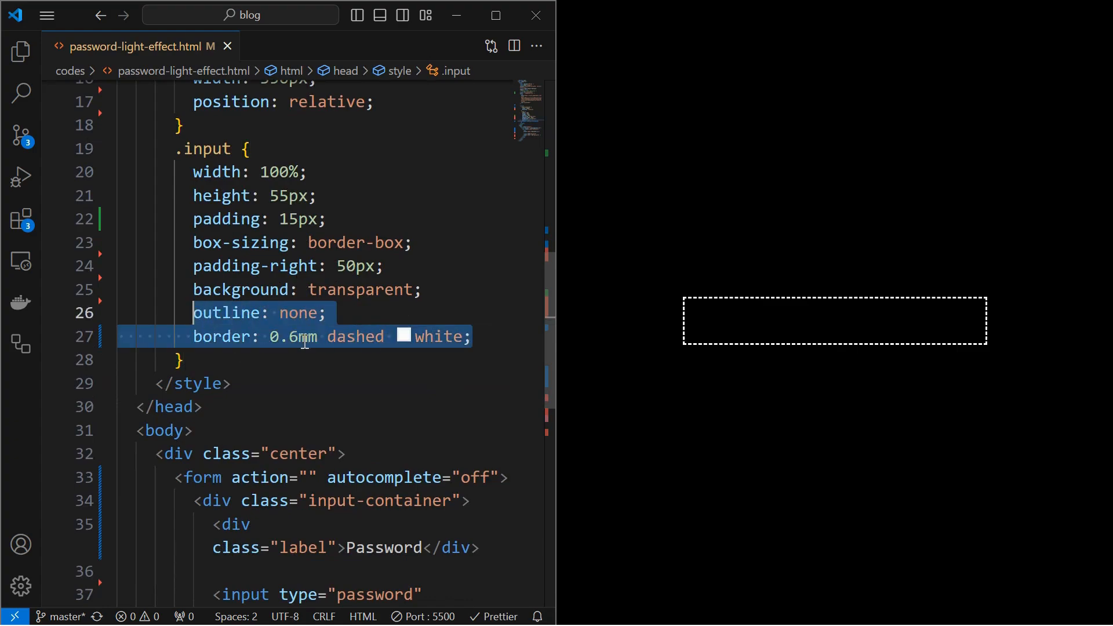
{"action": "mouse_move", "coordinate": [525, 324]}
{"action": "type", "text": "margin-bottom: 5px;"}
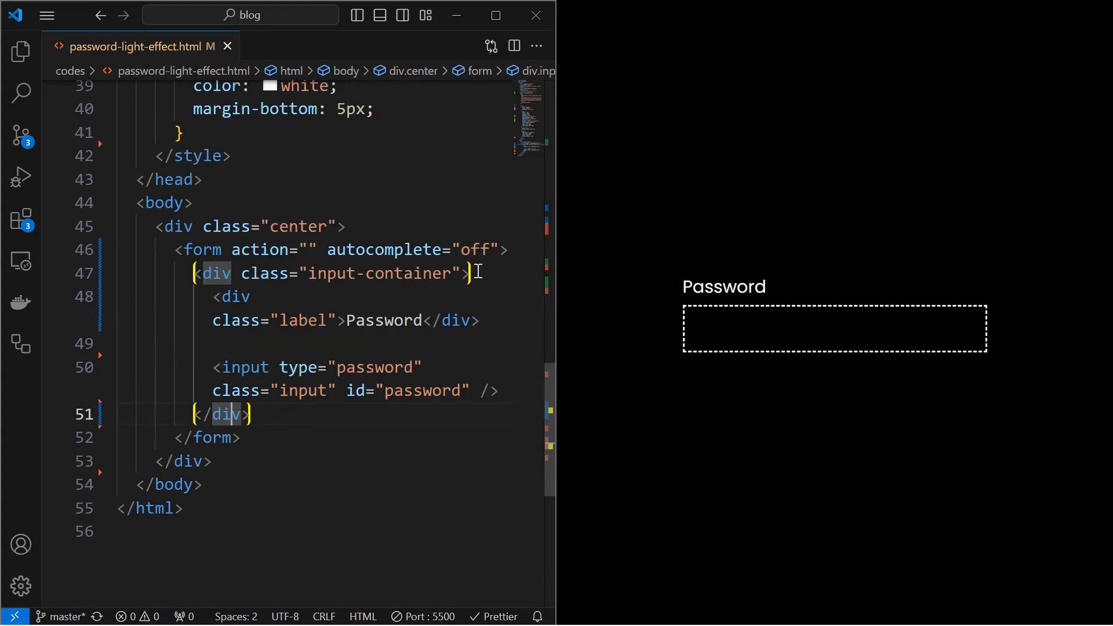
- Insert a div.light wrapper and an empty div.beam element into the page markup
{"action": "type", "text": "<div class=\"light\"></div>"}
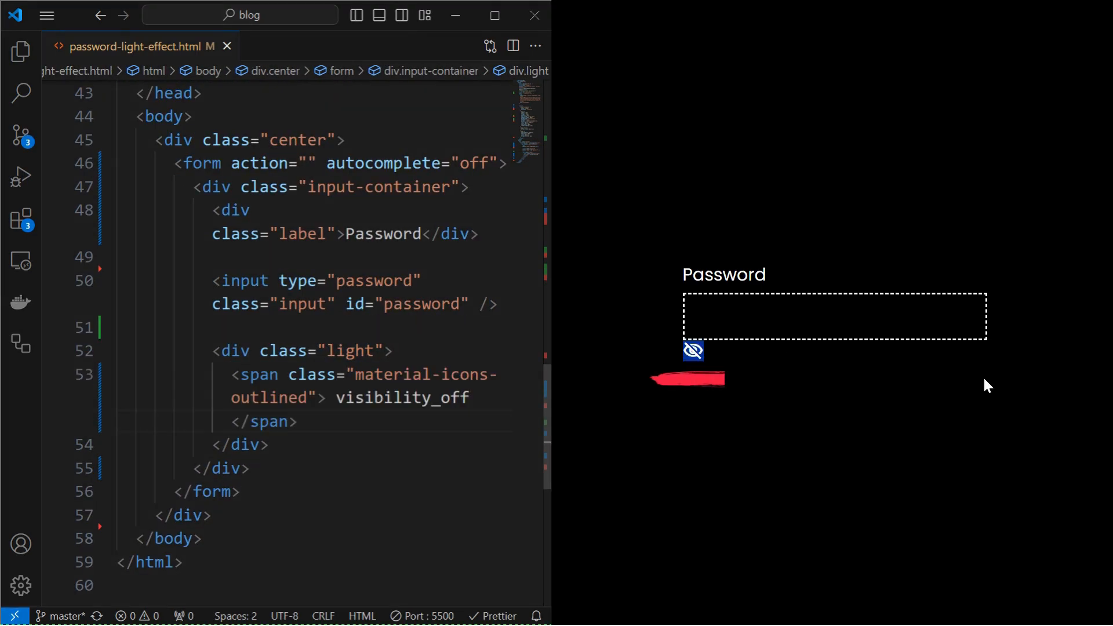
{"action": "type", "text": "<div class=\"beam\"></div>"}
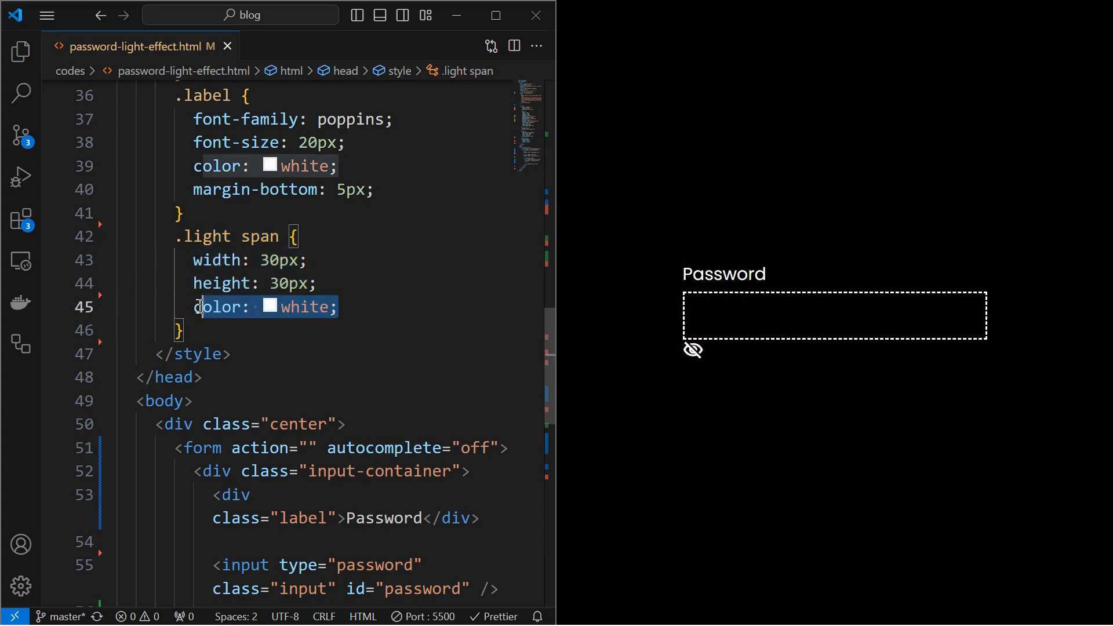
- Give the eye icon's .light span rule text-align: center and a 30px width
{"action": "type", "text": "text-align: center;"}
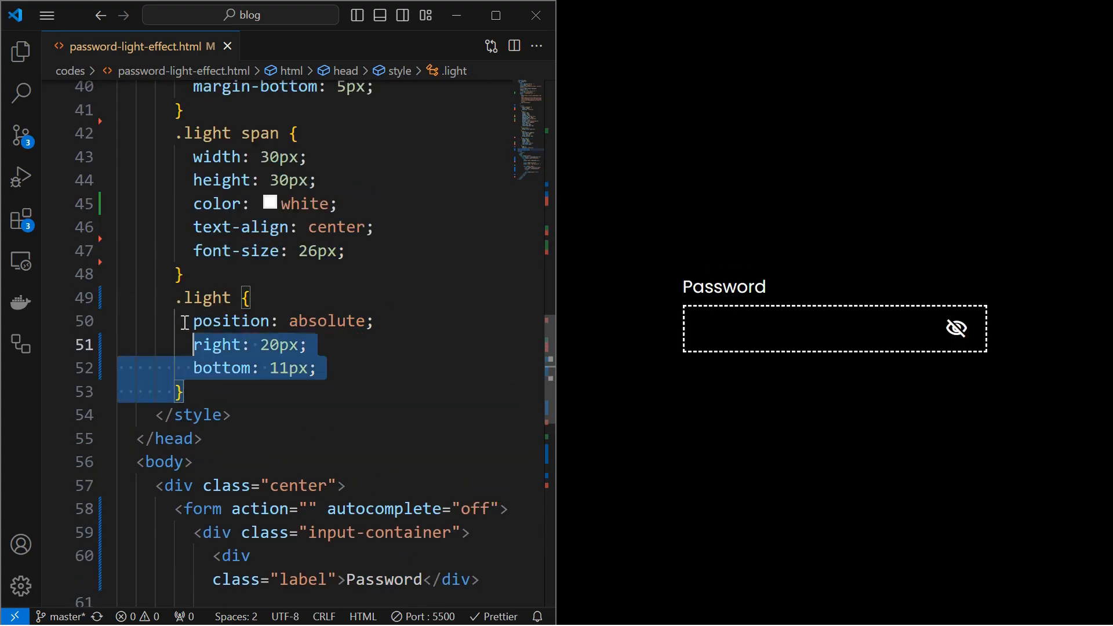
{"action": "left_click", "coordinate": [373, 320]}
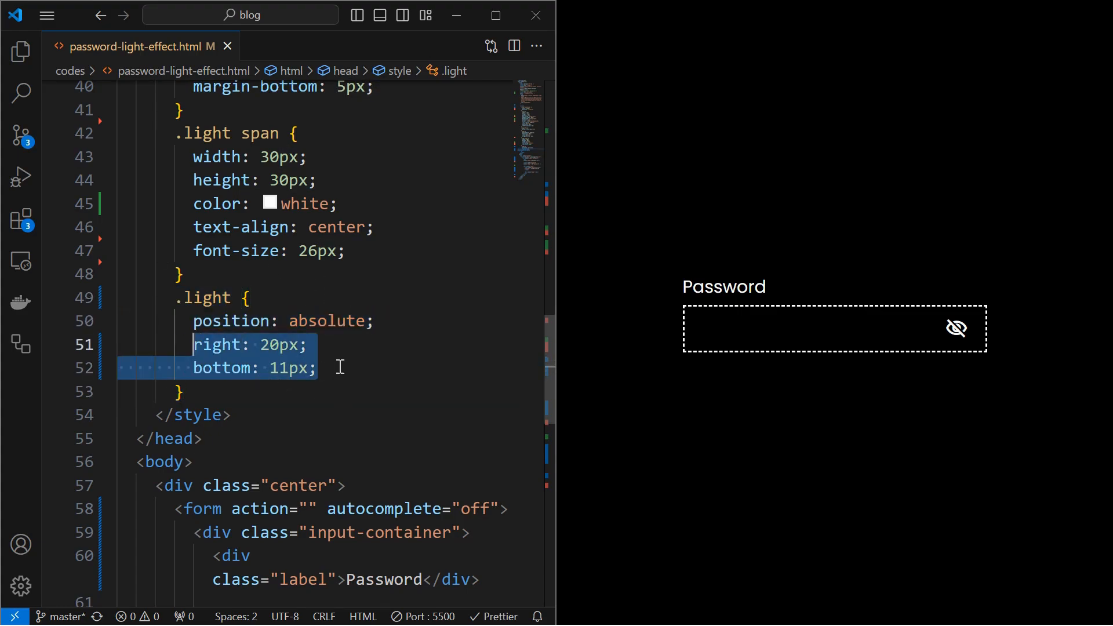
{"action": "type", "text": "width: 30px;"}
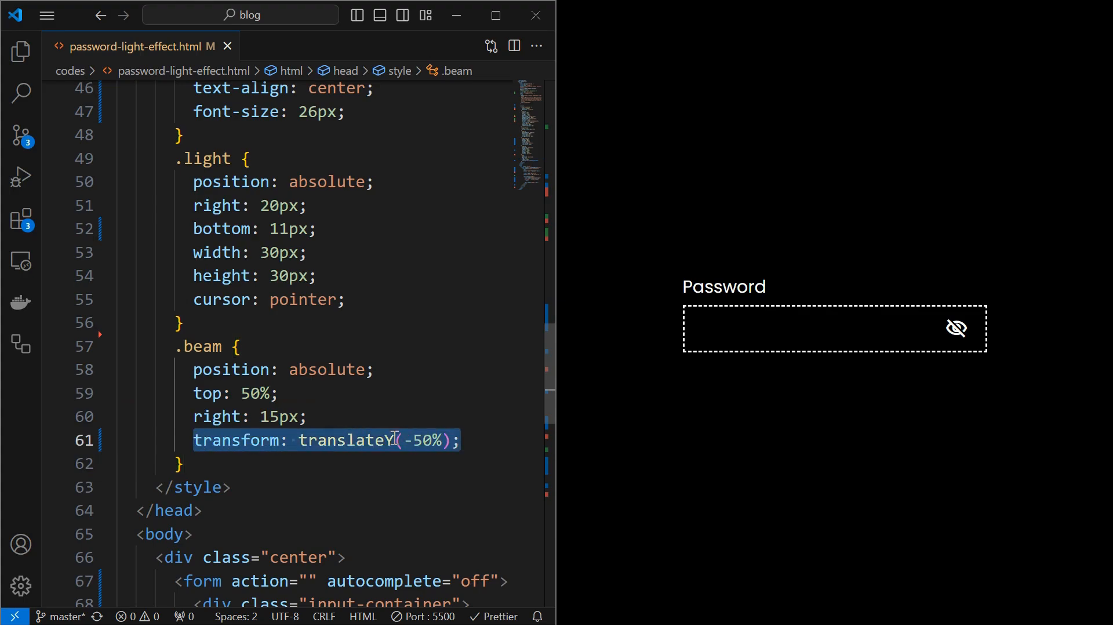
{"action": "mouse_move", "coordinate": [433, 449]}
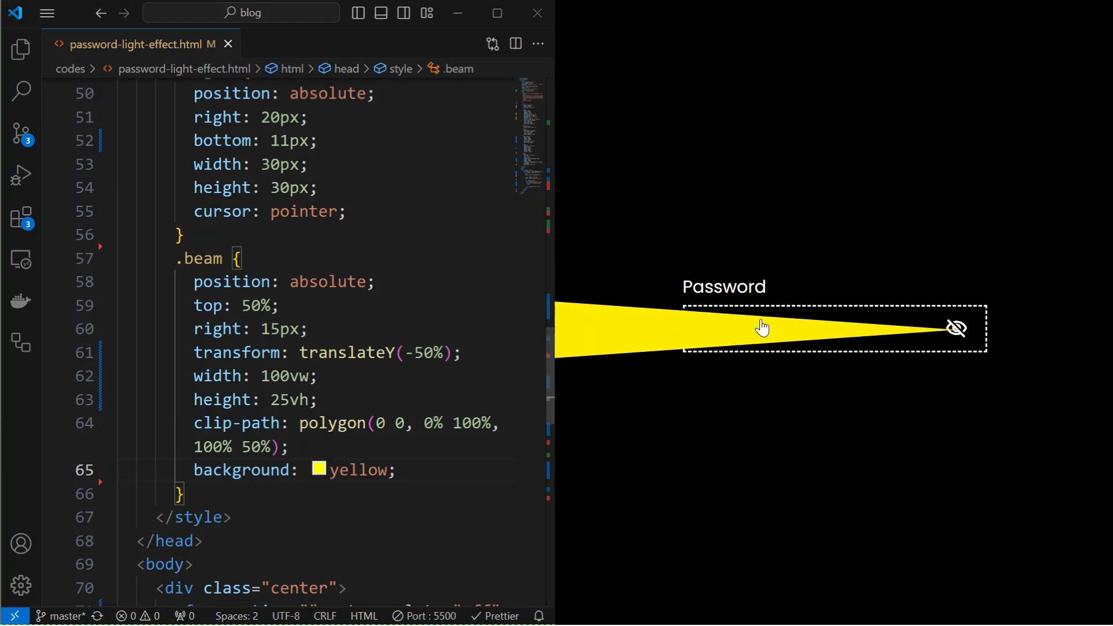
{"action": "mouse_move", "coordinate": [759, 332]}
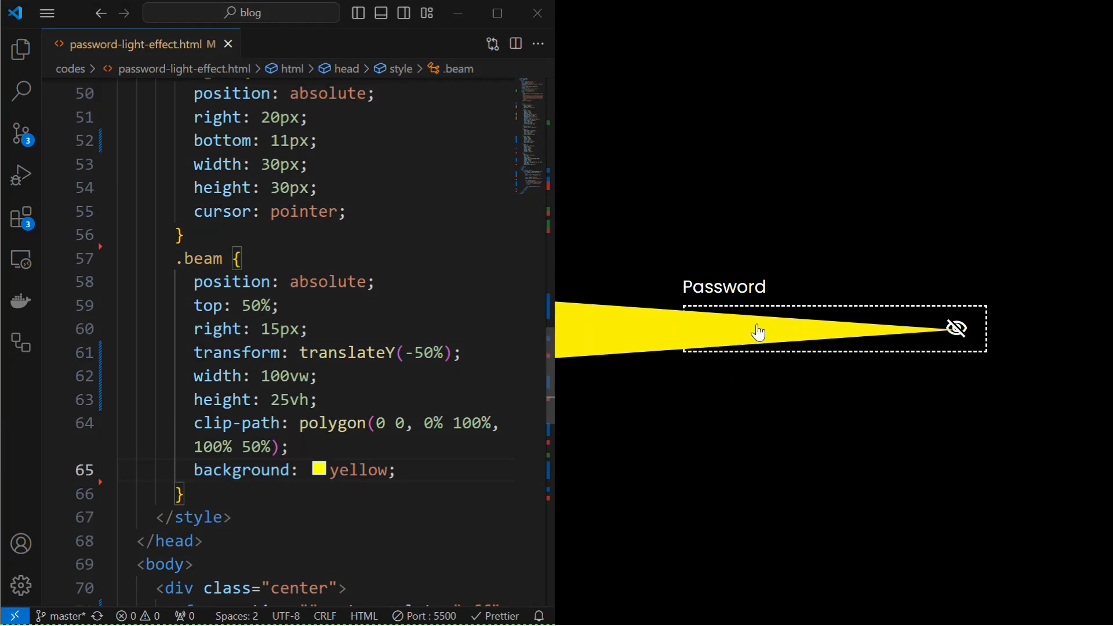
{"action": "mouse_move", "coordinate": [614, 355]}
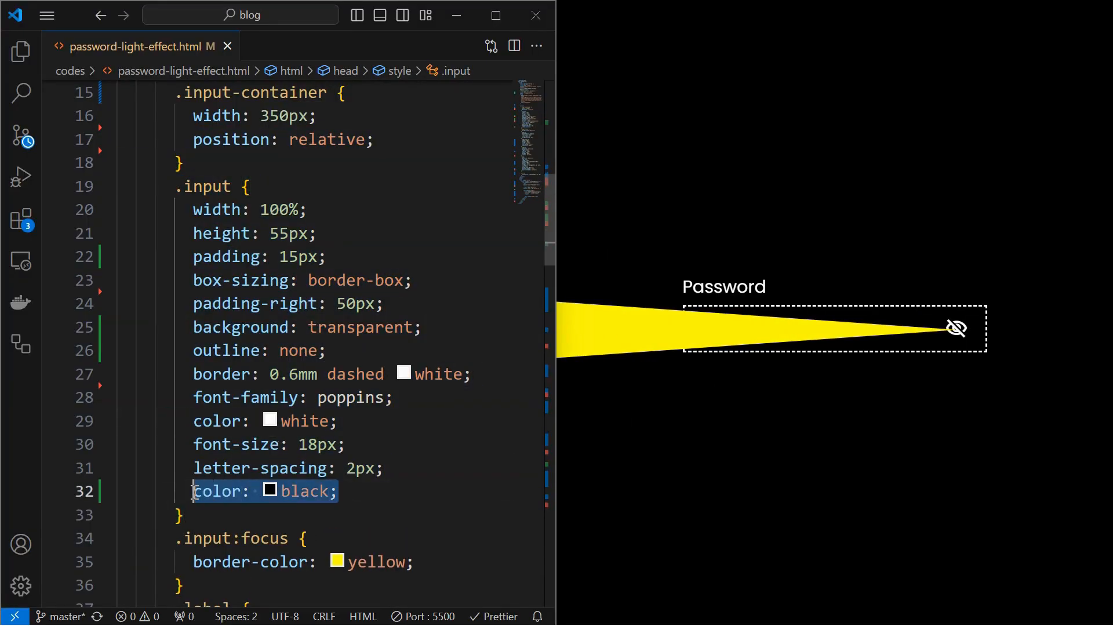
- Replace the input's black text colour with box-shadow: inset 0 0 0 2px black
{"action": "type", "text": "password"}
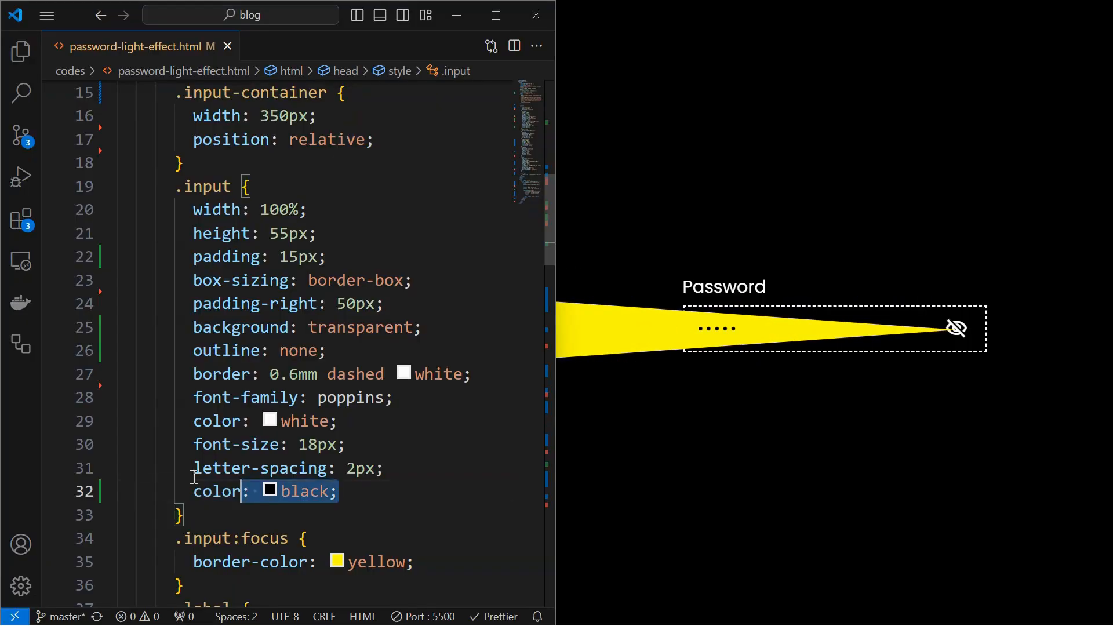
{"action": "key", "text": "Delete"}
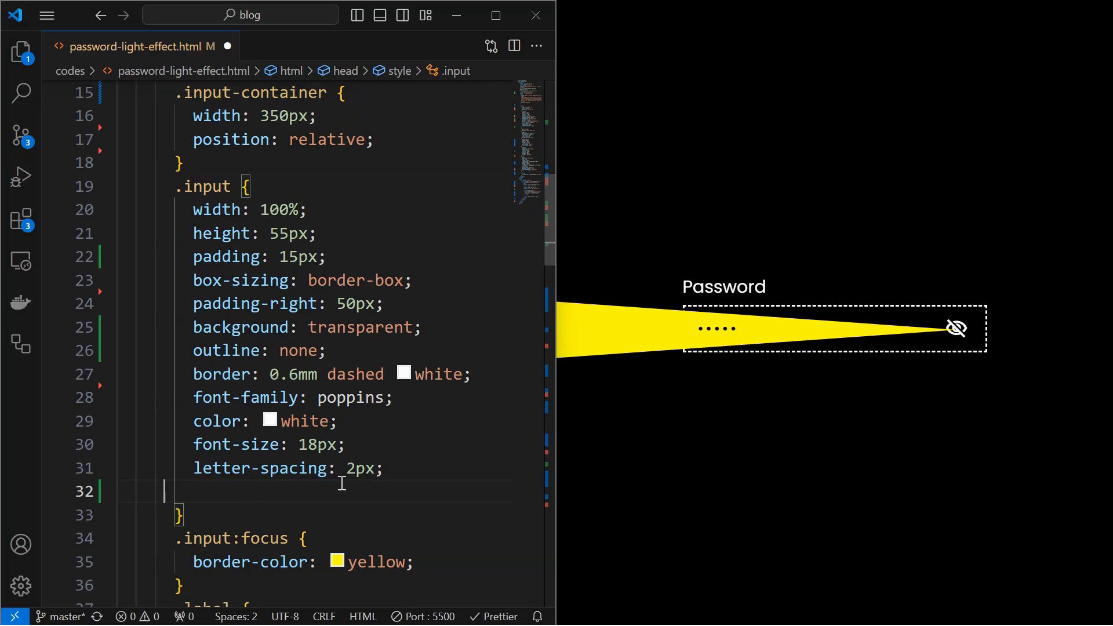
{"action": "type", "text": "box-shadow: inset 0 0 0 2px black;"}
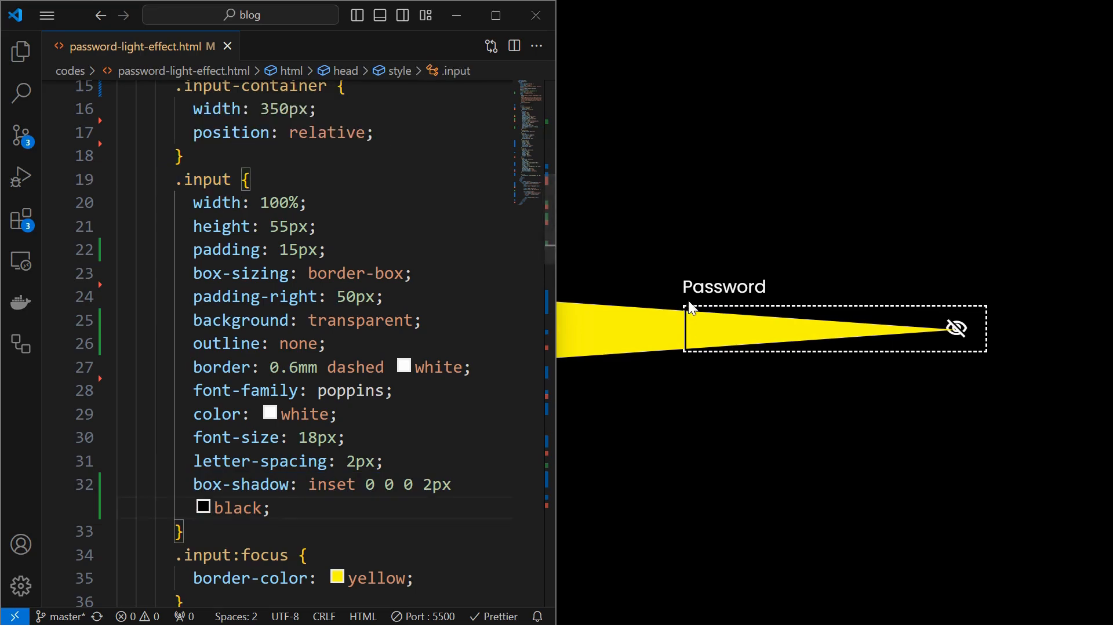
{"action": "scroll", "scroll_direction": "down", "scroll_amount": 3}
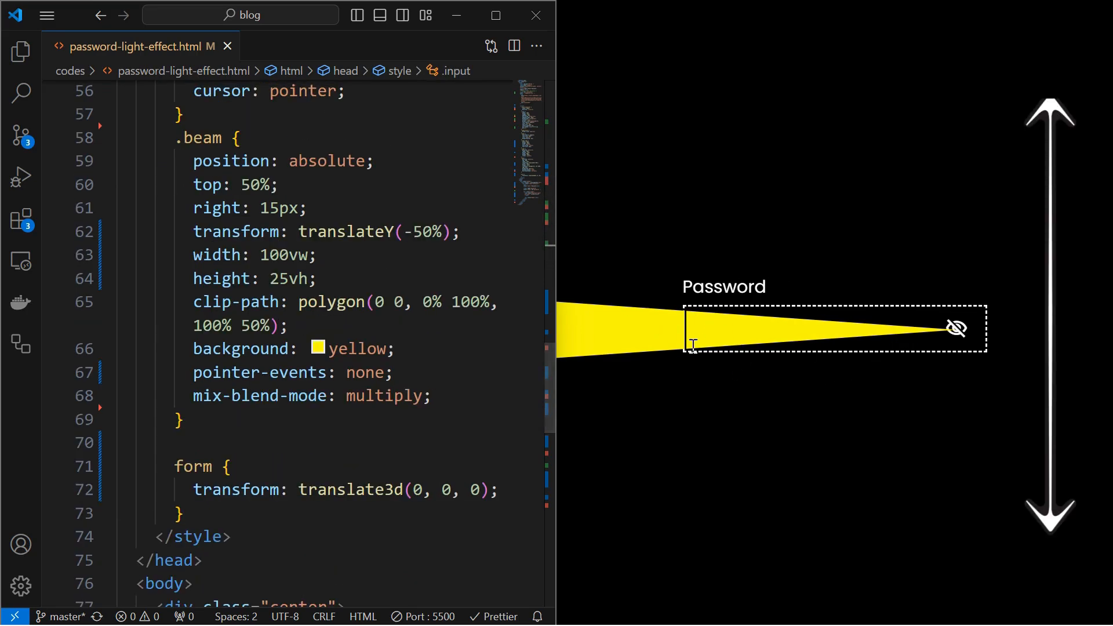
{"action": "mouse_move", "coordinate": [679, 276]}
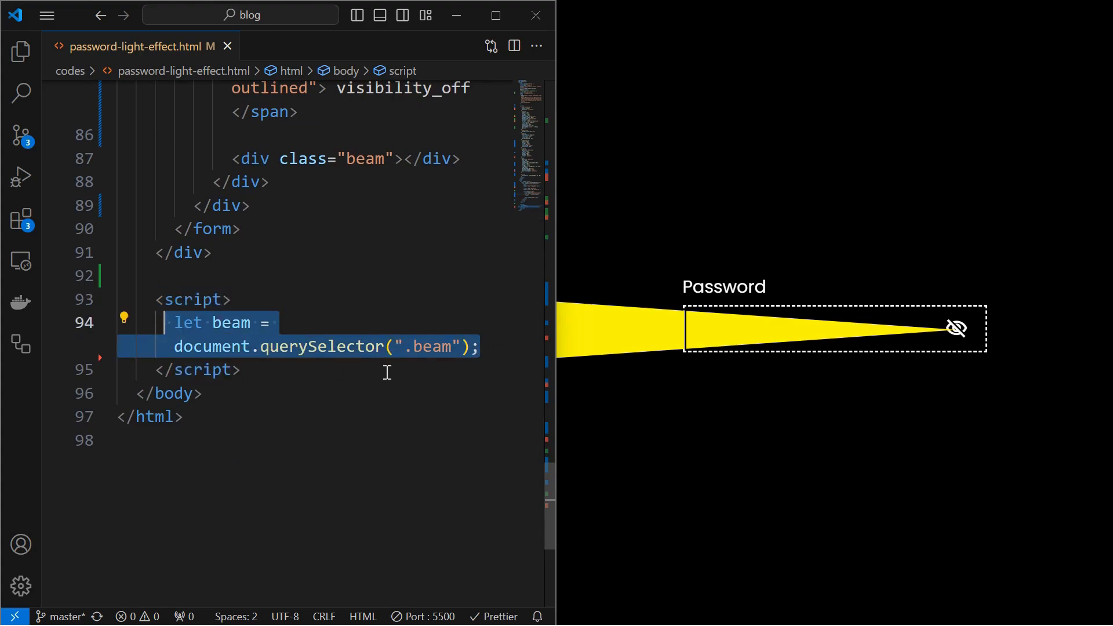
- Add a document mousemove listener that stores event.clientY as mouseY
{"action": "type", "text": "document.addEventListener('mousemove', (event)=>{"}
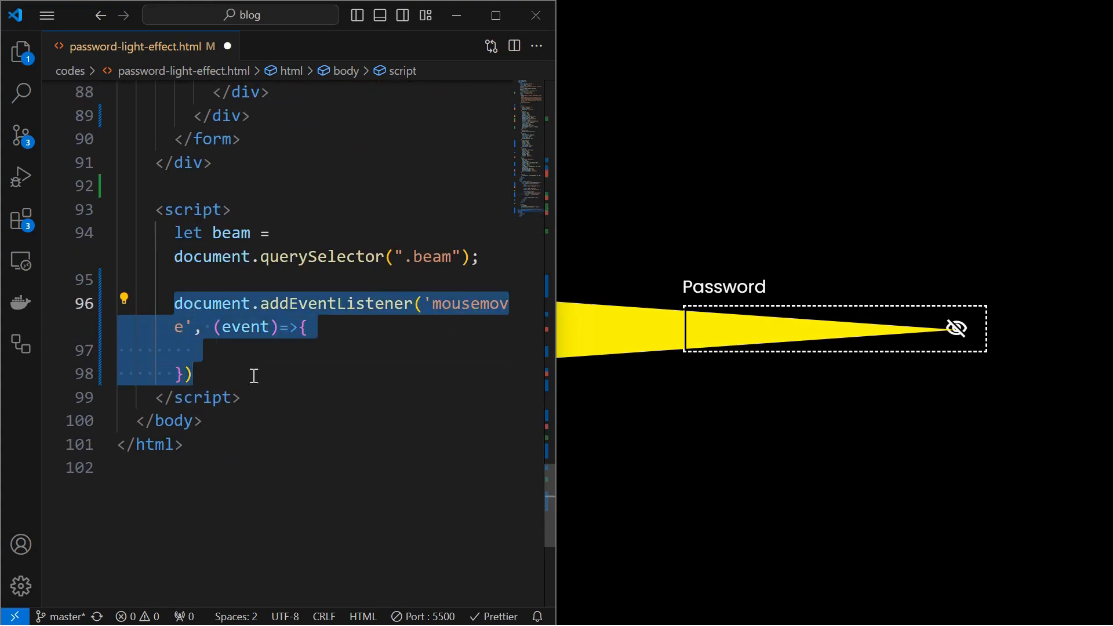
{"action": "left_click", "coordinate": [443, 303]}
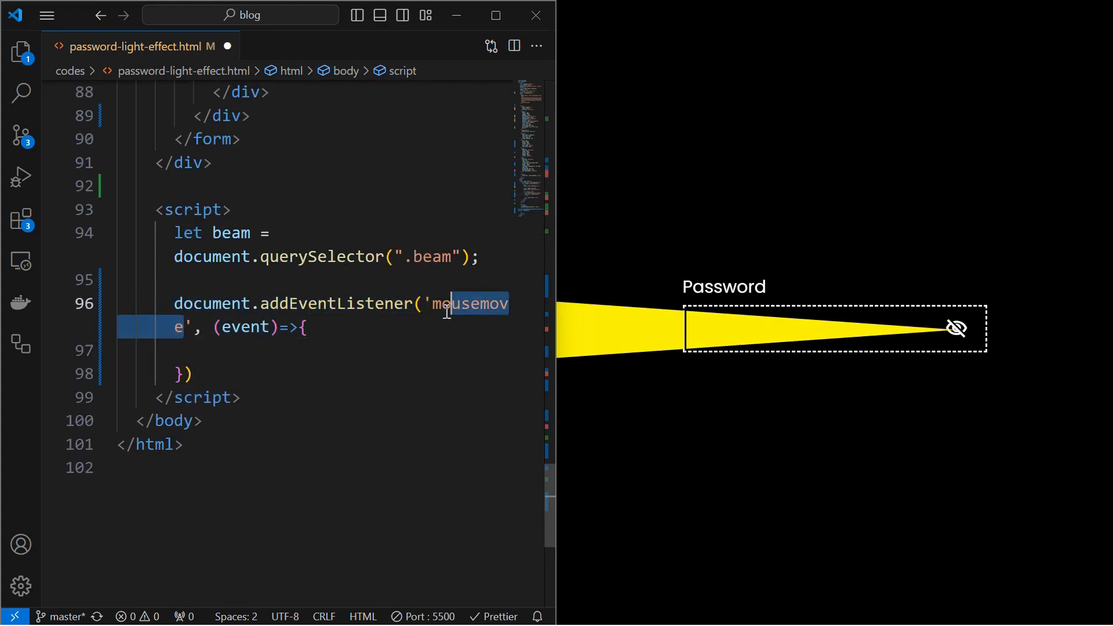
{"action": "type", "text": "let mouseY = event.clientY;"}
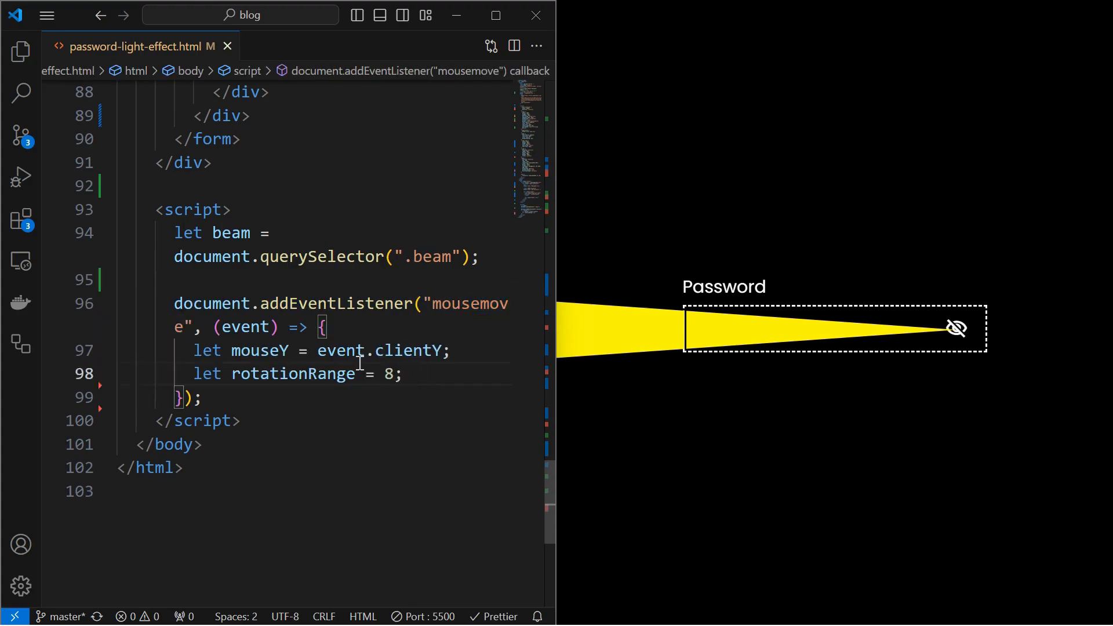
{"action": "left_click_drag", "start_coordinate": [192, 350], "coordinate": [401, 374]}
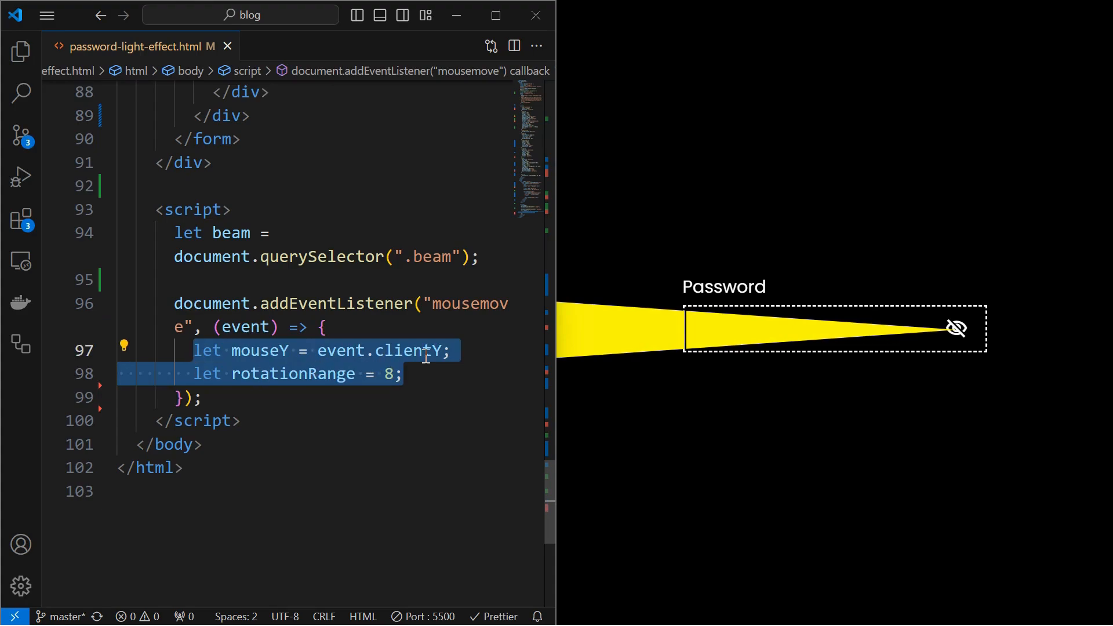
{"action": "mouse_move", "coordinate": [417, 374]}
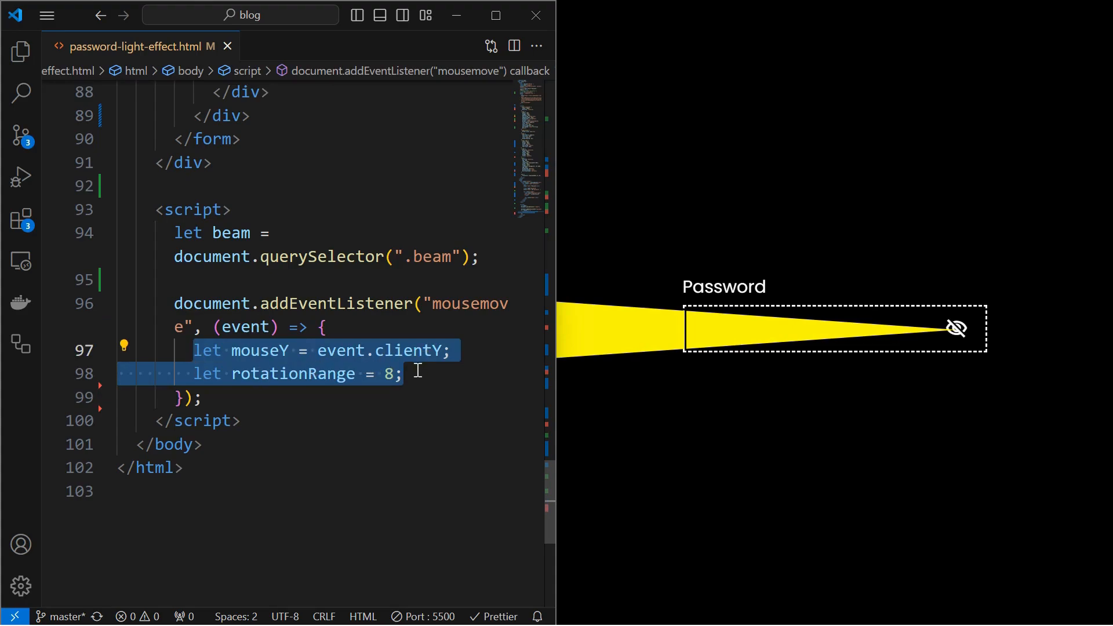
- Compute rotationAngle = (mouseY / window.innerHeight) * rotationRange - rotationRange / 2 for the beam
{"action": "left_click", "coordinate": [415, 374]}
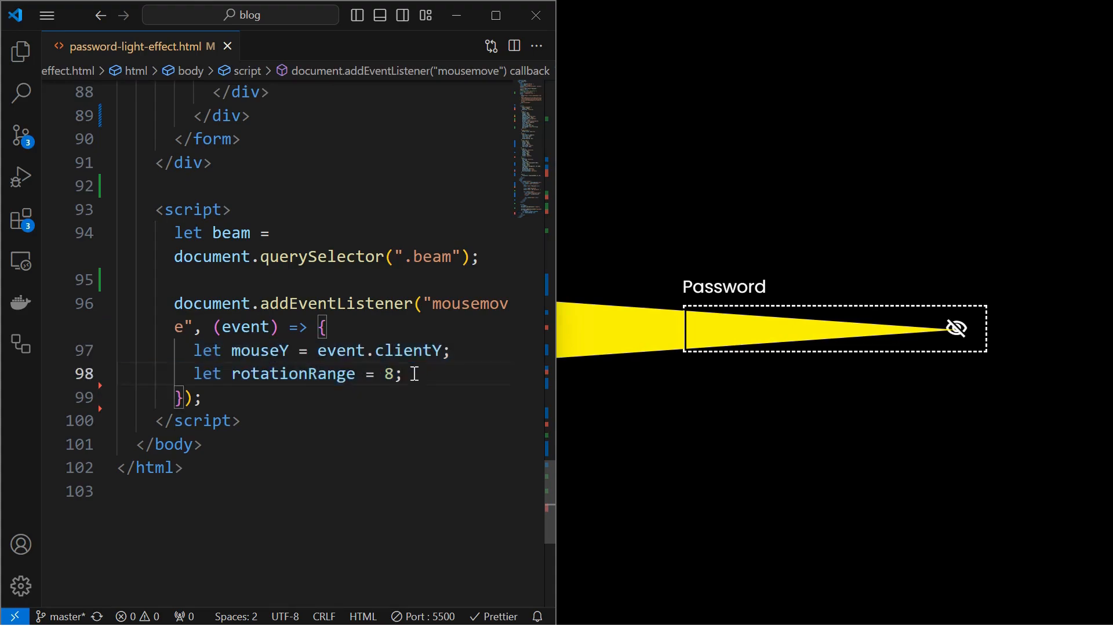
{"action": "type", "text": "let rotationAngle = (mouseY / window.innerHeight)"}
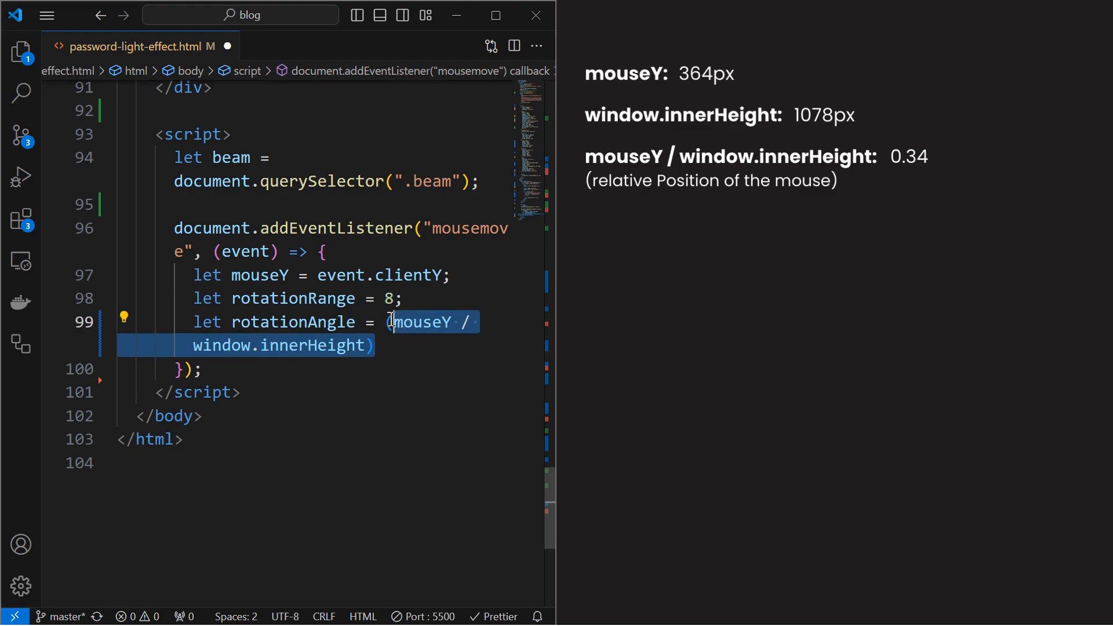
{"action": "type", "text": "* rotationRange"}
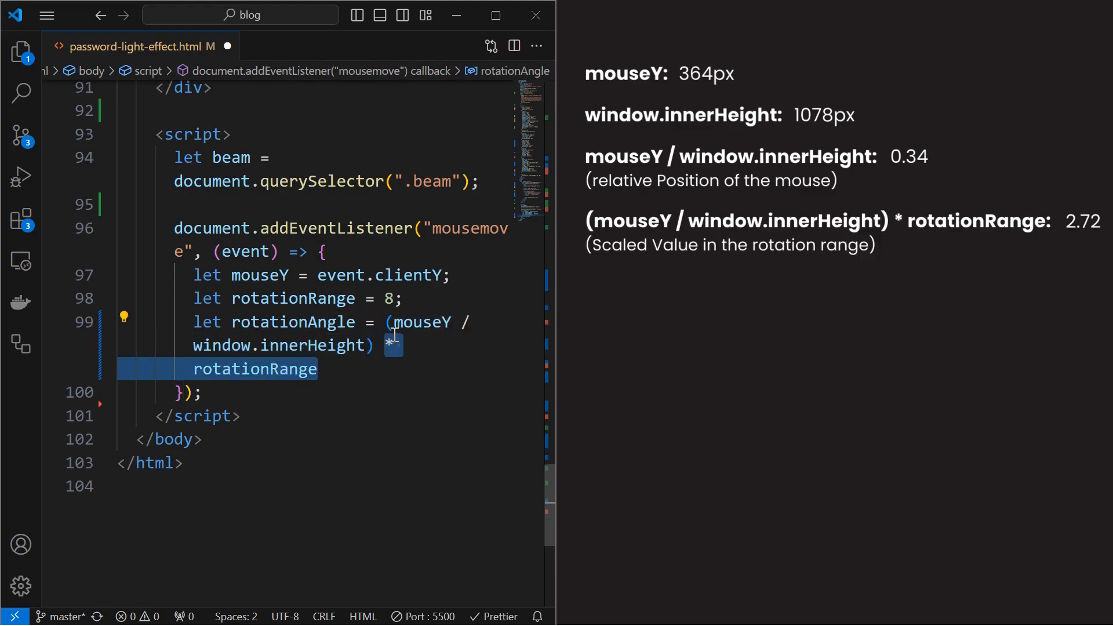
{"action": "left_click", "coordinate": [323, 369]}
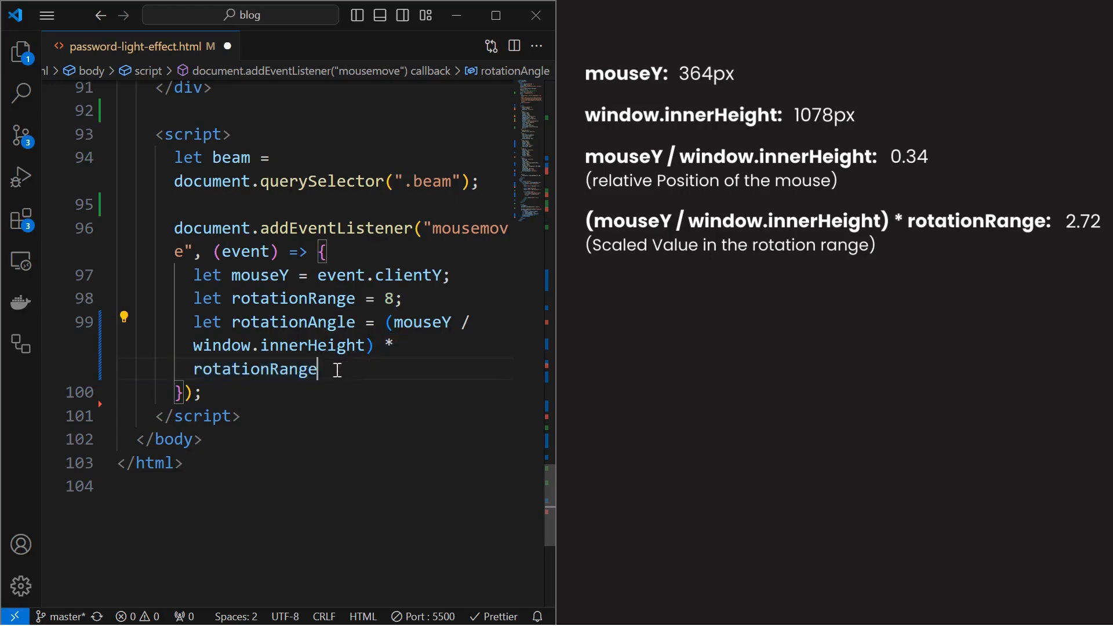
{"action": "type", "text": "- rotationRange / 2;"}
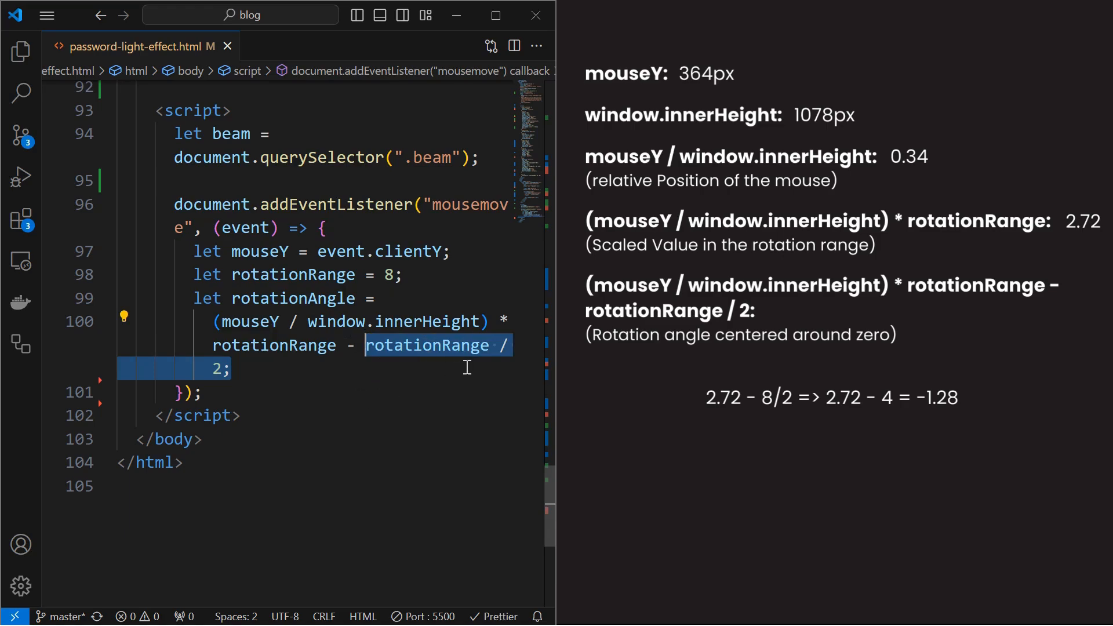
{"action": "type", "text": "beam.style.transform ="}
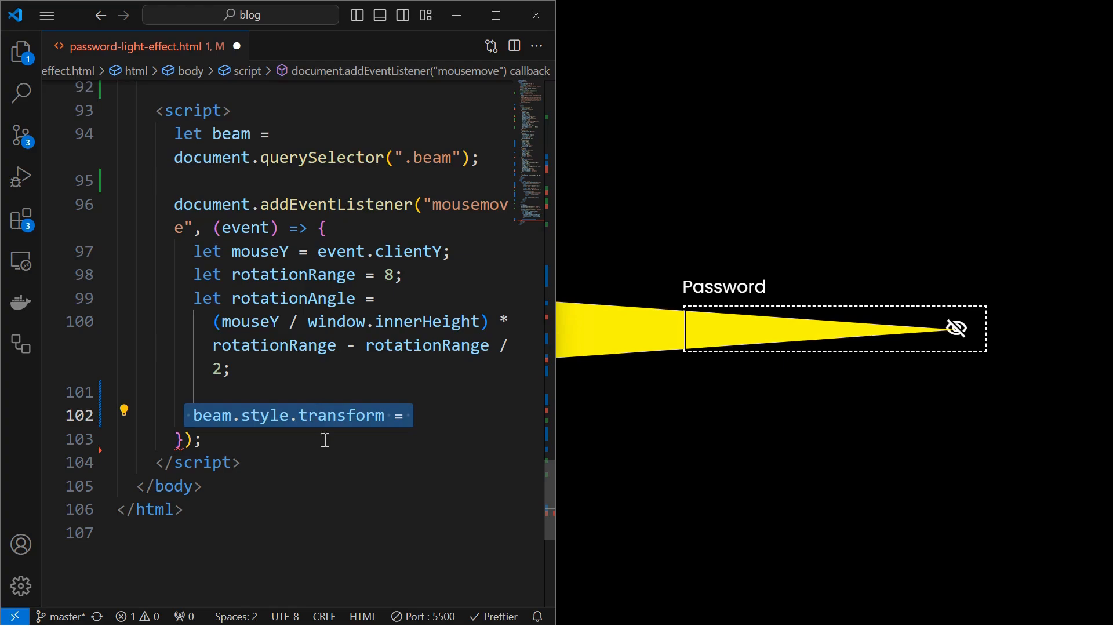
- Set the beam transform to translateY(-50%) with rotation and add transition: 0.2s ease-out
{"action": "type", "text": "`translateY(-50%)`"}
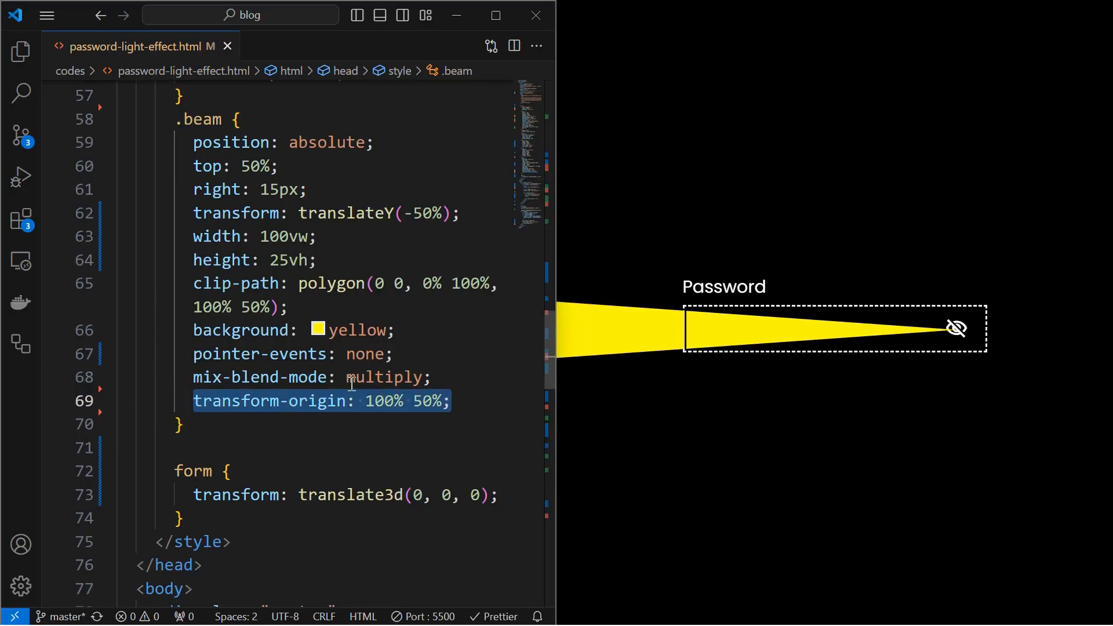
{"action": "type", "text": "transition: 0.2s ease-out;"}
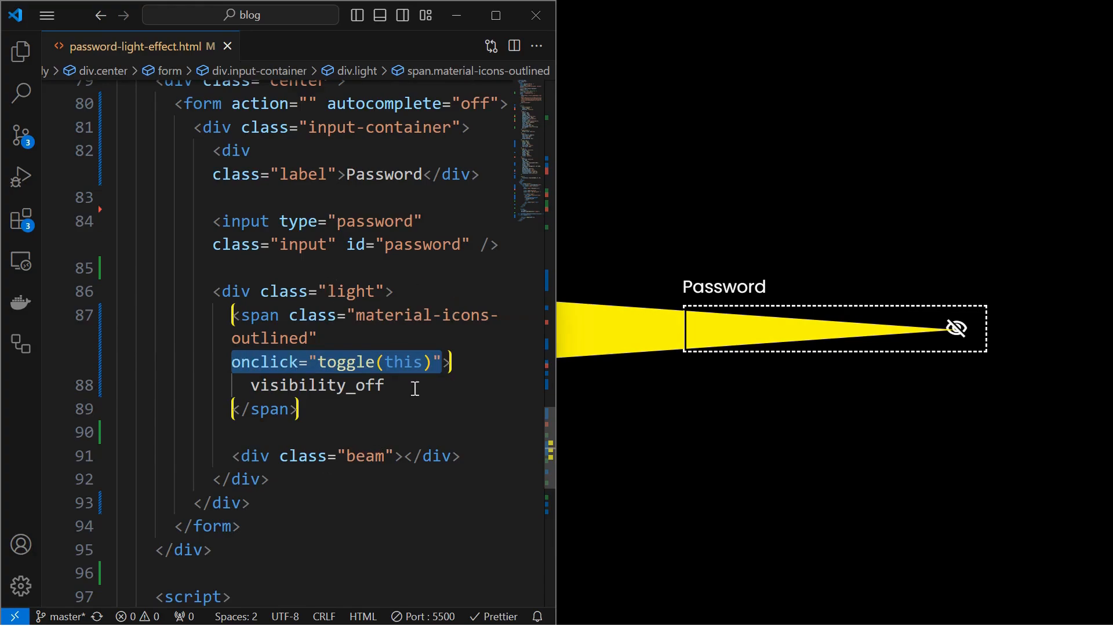
{"action": "mouse_move", "coordinate": [320, 371]}
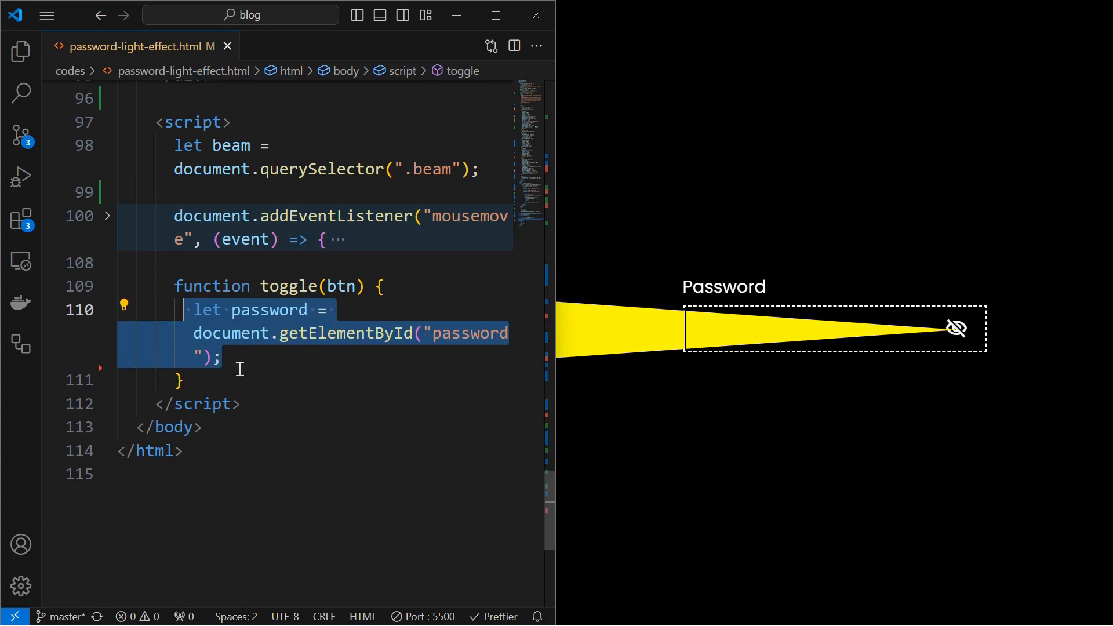
- Make toggle(btn) show black password text and a 'visibility' icon, then test by typing 'Hello'
{"action": "type", "text": "if (btn.innerText == \"visibility_off\") {"}
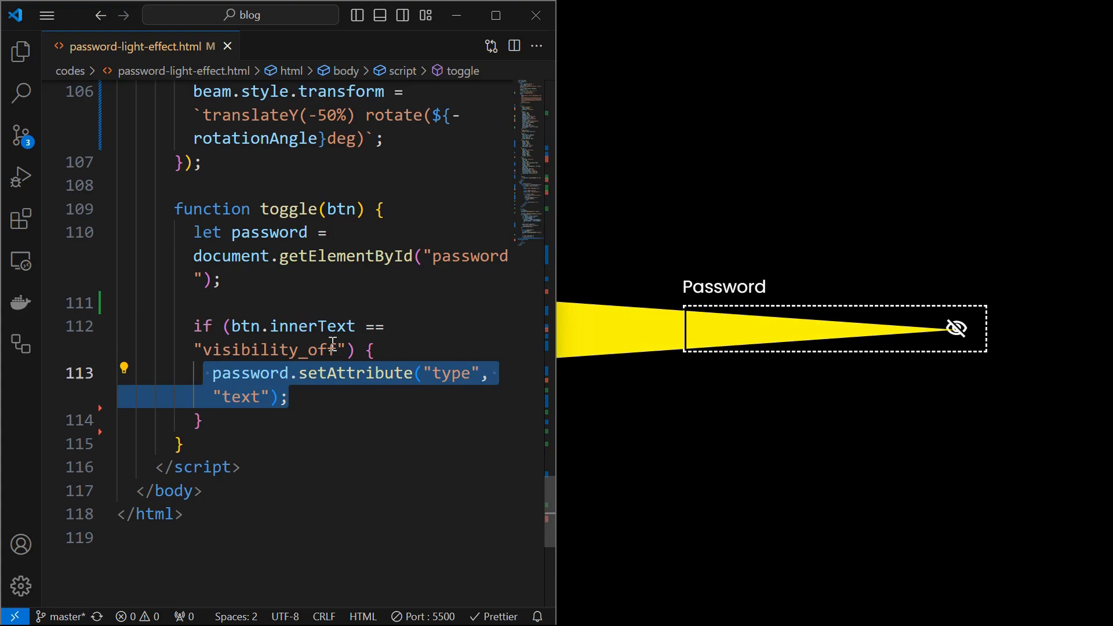
{"action": "type", "text": "password.style.color = \"black\";"}
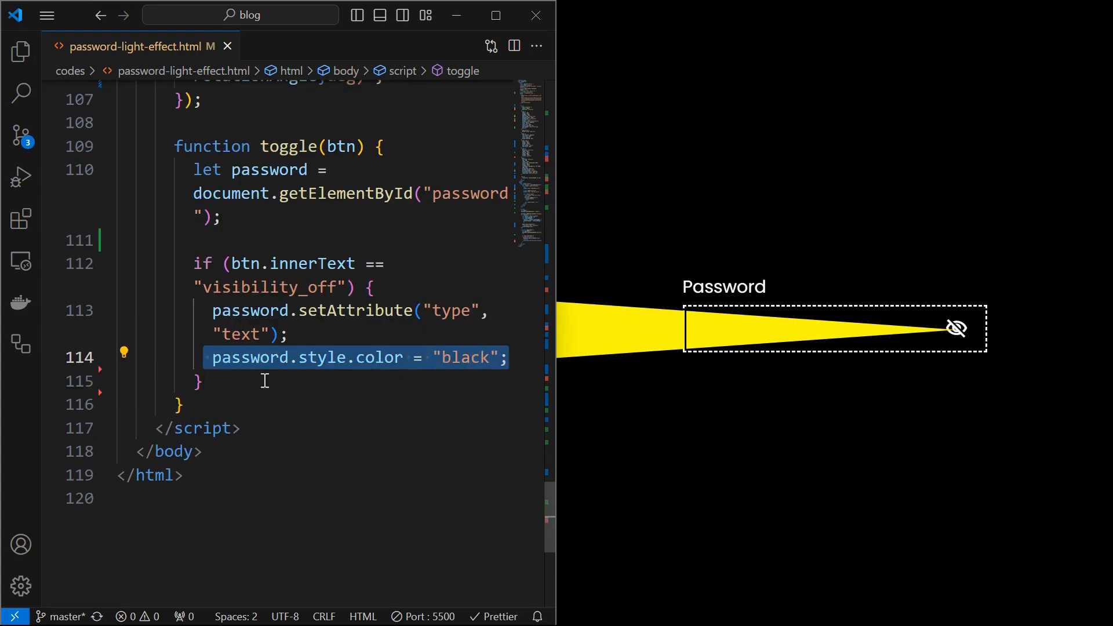
{"action": "type", "text": "btn.innerText = \"visibility\";"}
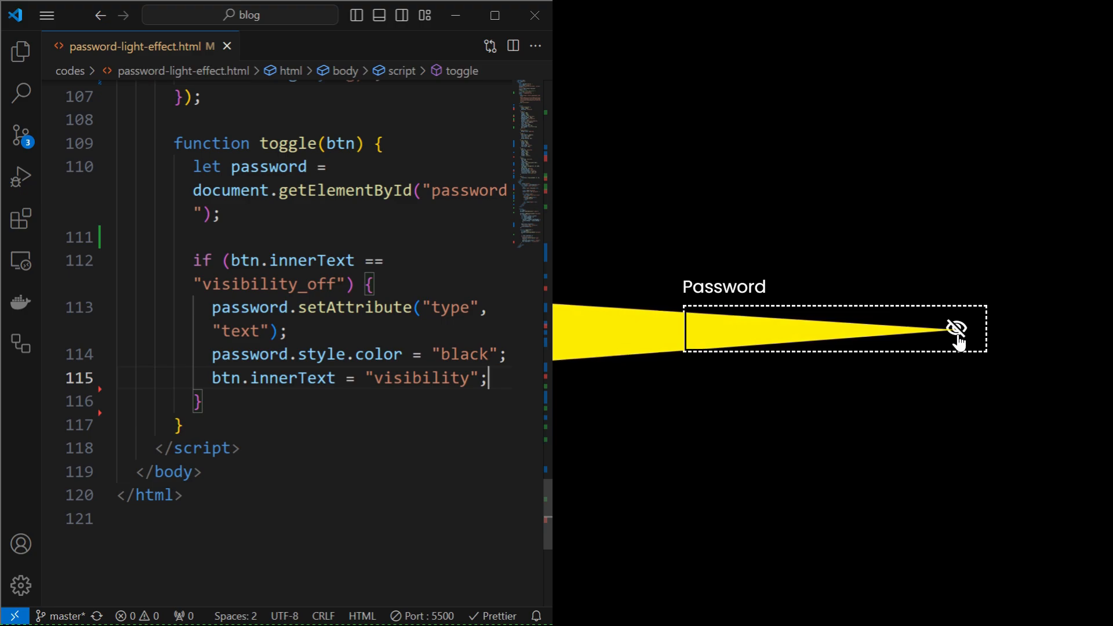
{"action": "left_click", "coordinate": [956, 329]}
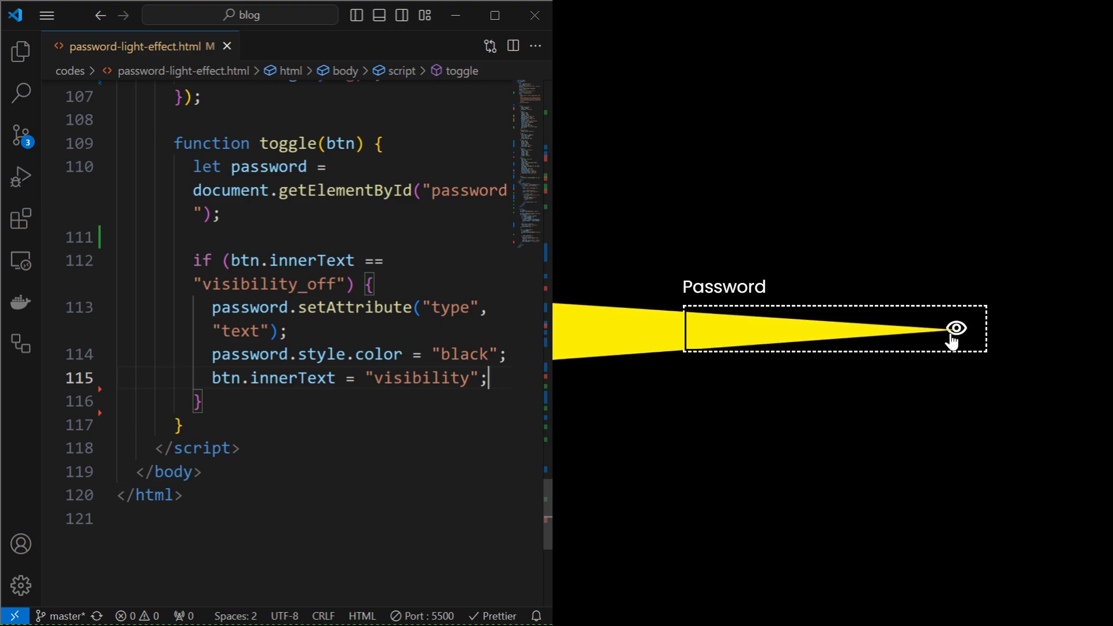
{"action": "type", "text": "Hello"}
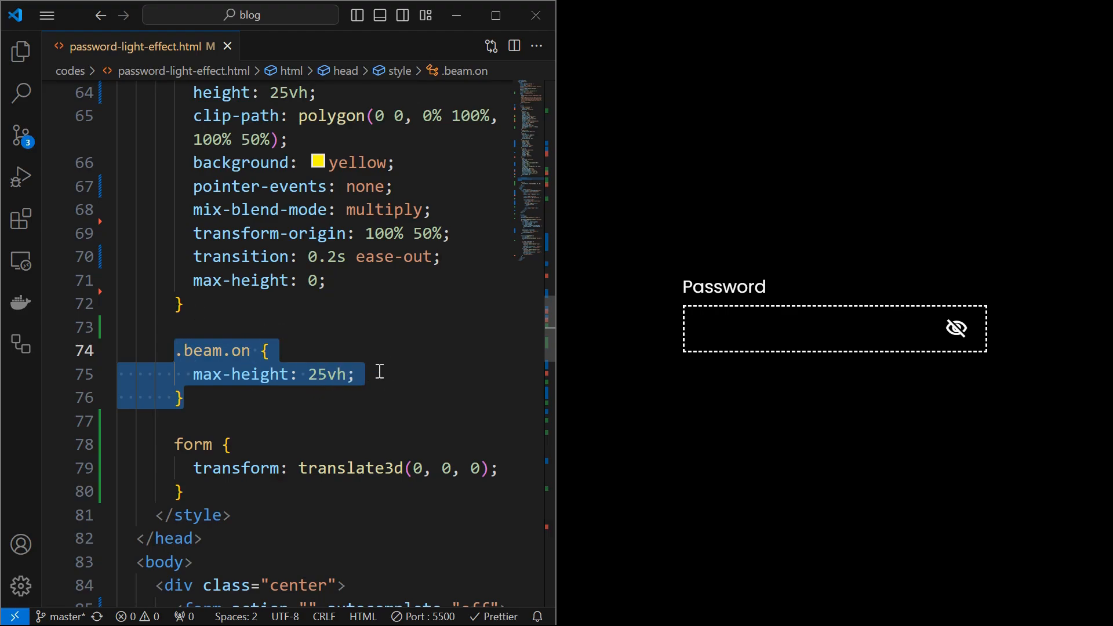
- Add beam.classList.toggle("on") to the toggle function to switch the beam on and off
{"action": "scroll", "scroll_direction": "down", "scroll_amount": 3}
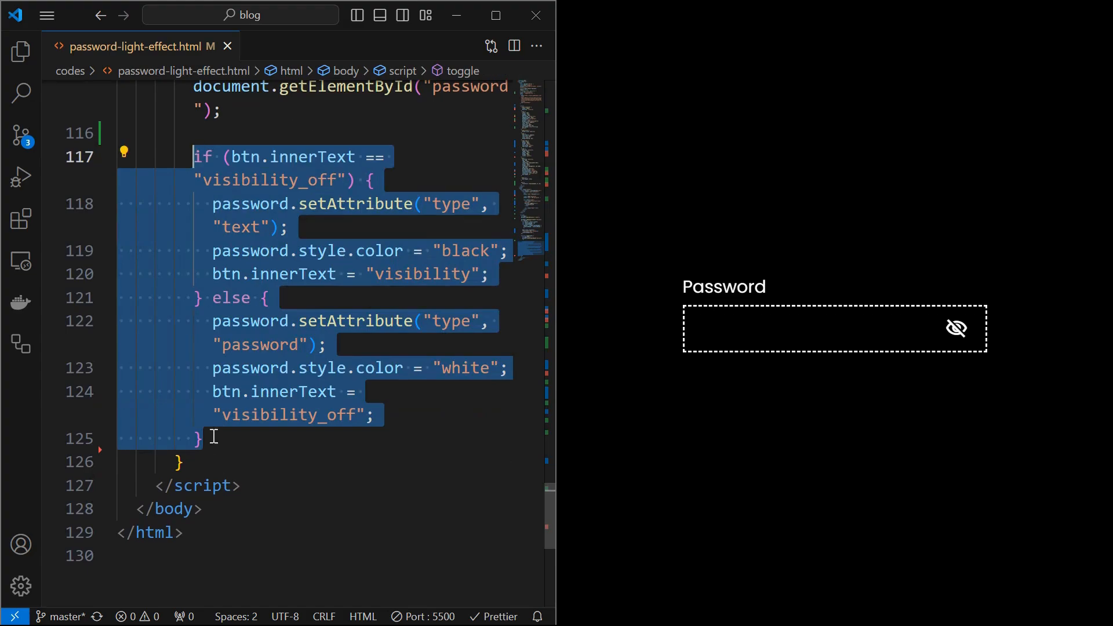
{"action": "type", "text": "beam.classList.toggle(\"on\");"}
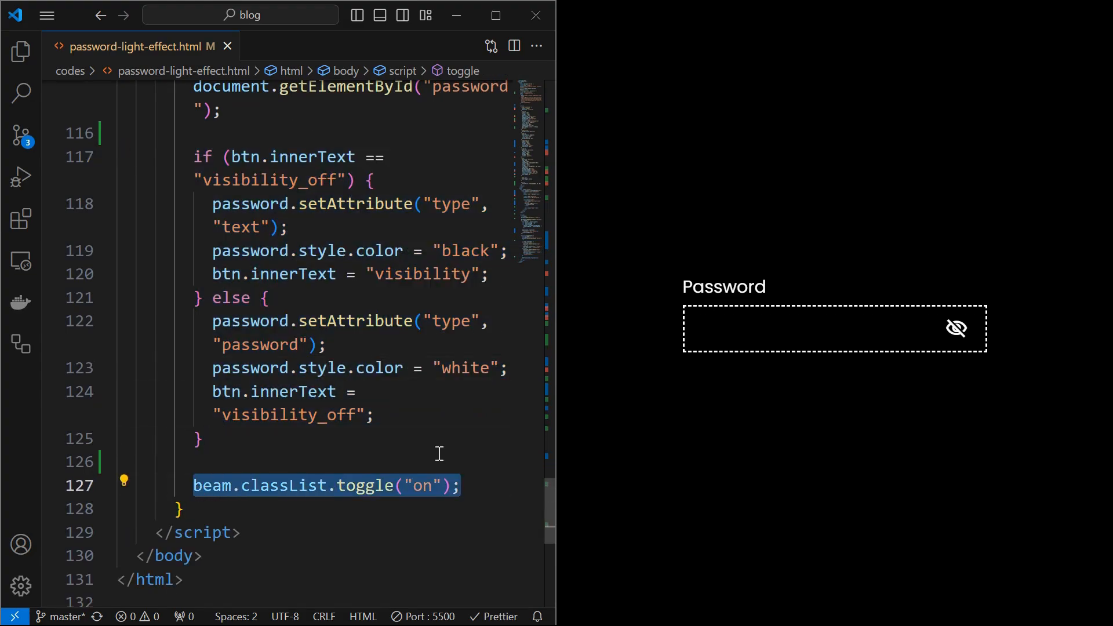